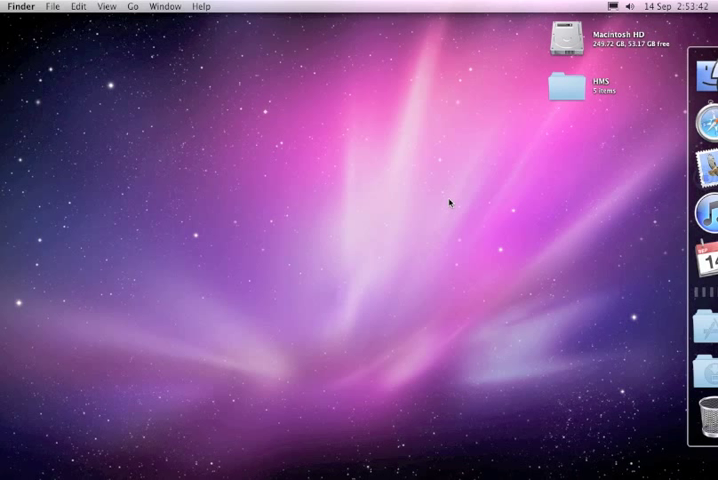
mouse_move(630, 128)
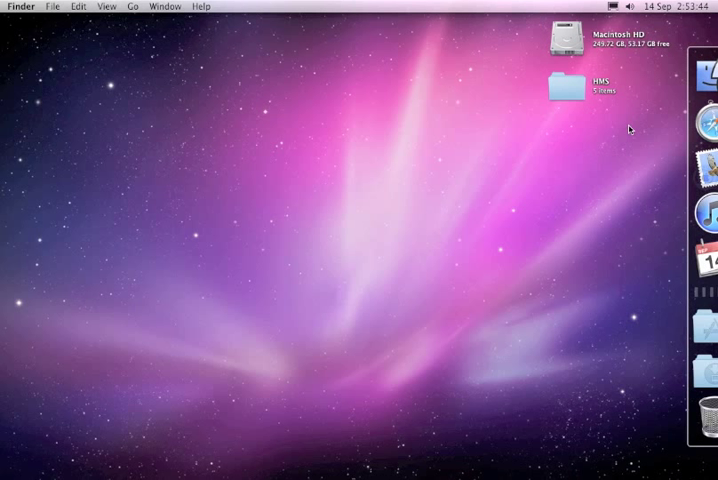
mouse_move(650, 122)
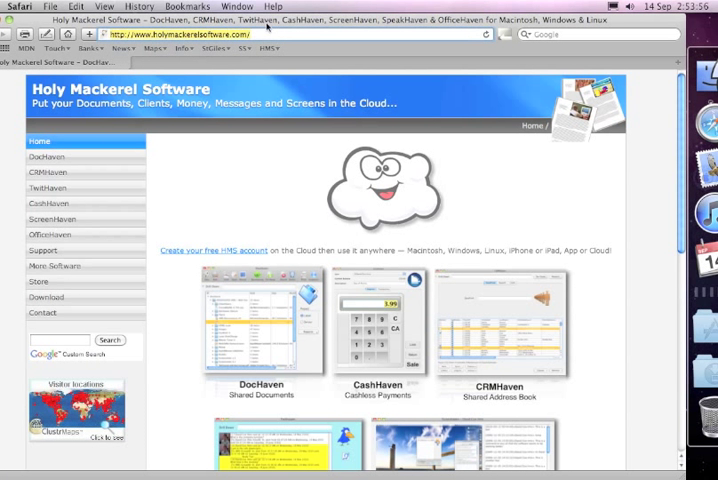
mouse_move(252, 166)
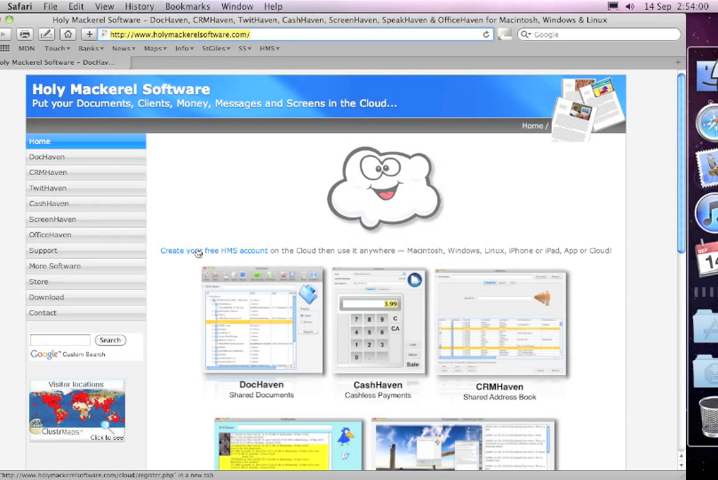
mouse_move(238, 256)
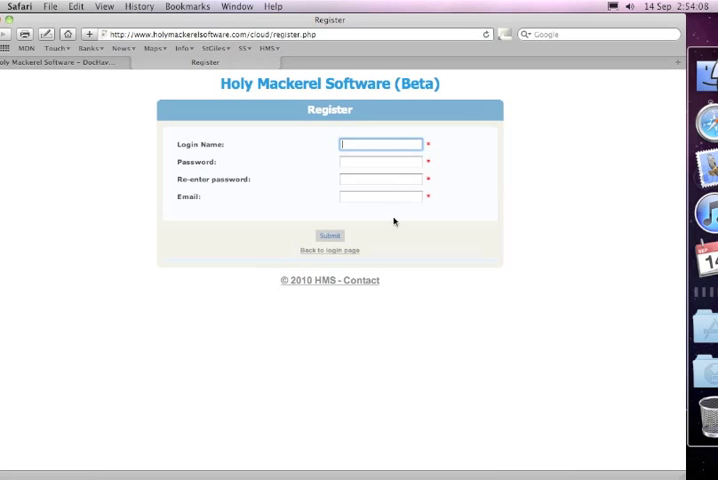
mouse_move(460, 144)
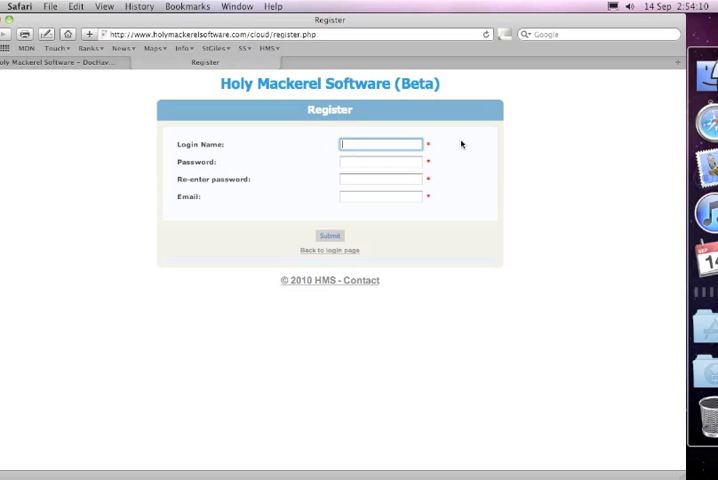
mouse_move(168, 148)
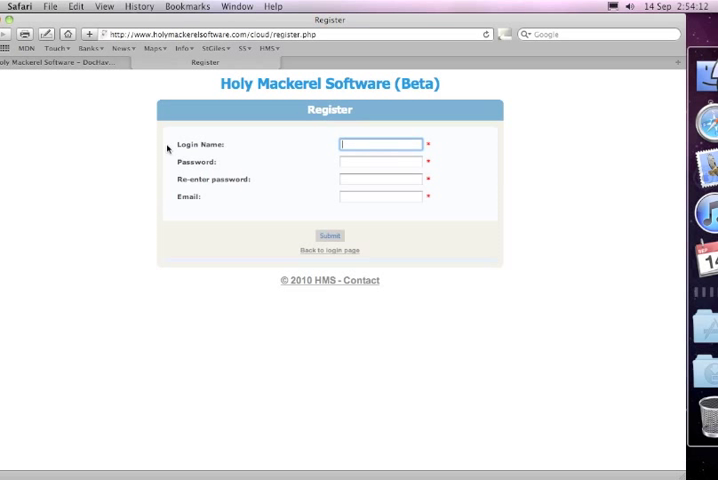
mouse_move(228, 148)
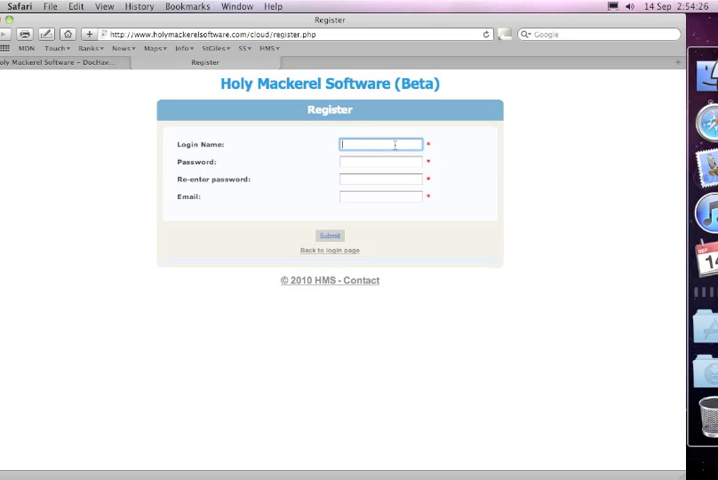
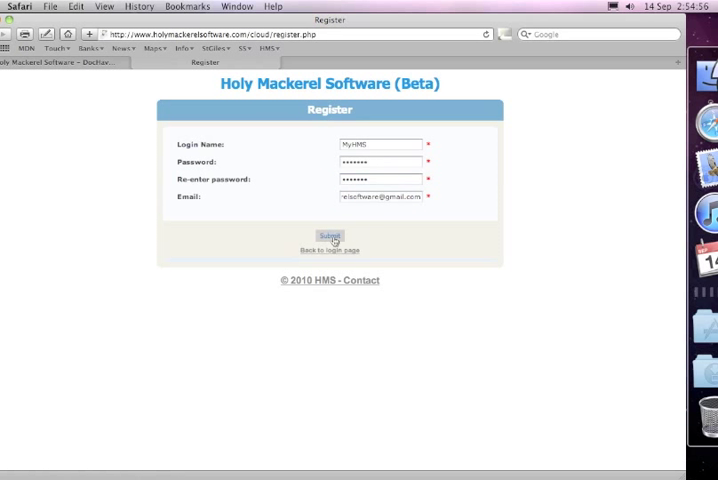
left_click(328, 236)
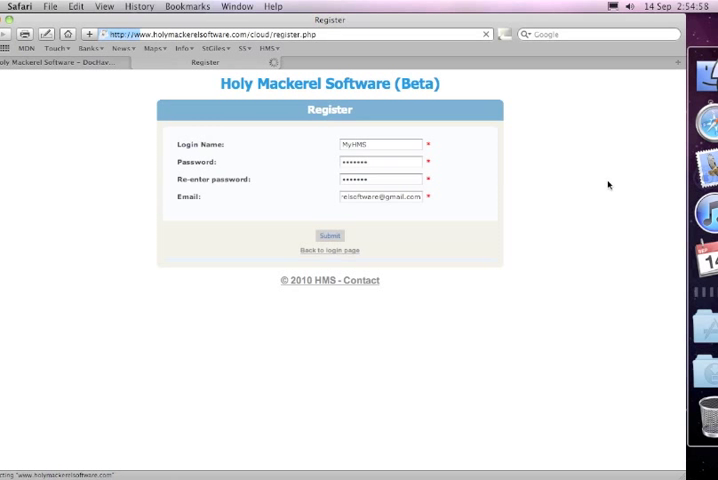
left_click(330, 236)
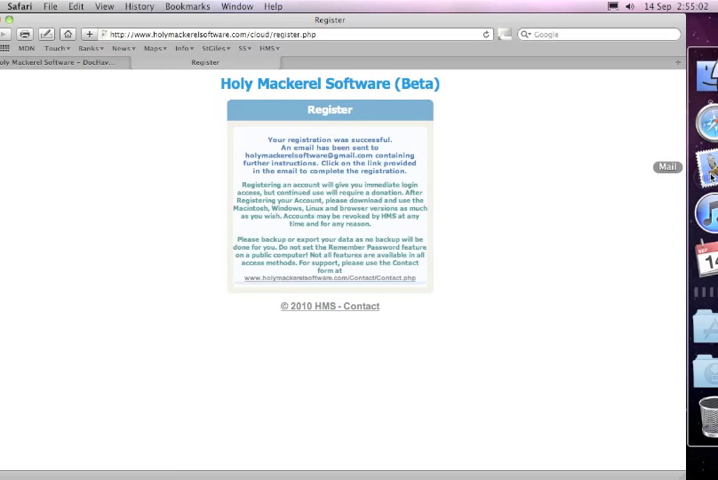
mouse_move(710, 170)
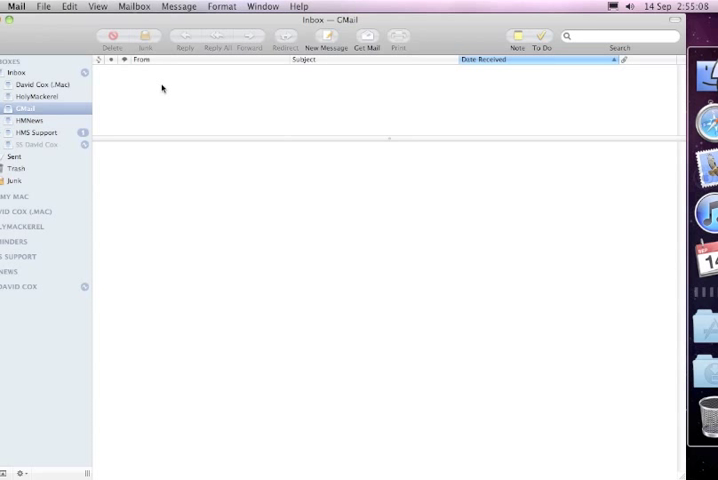
mouse_move(188, 110)
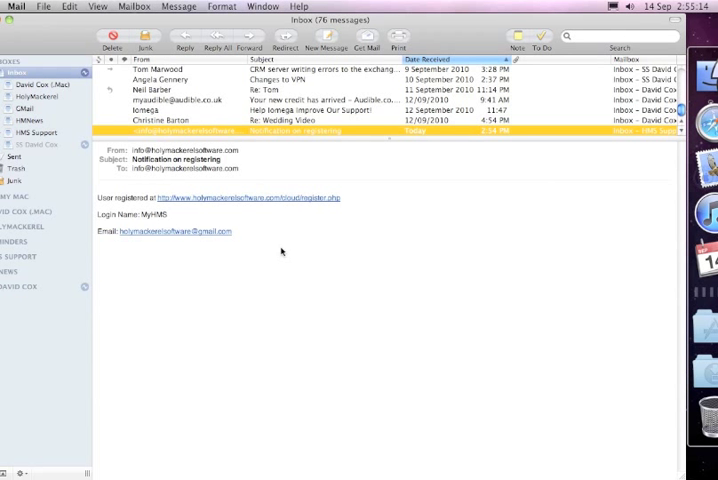
mouse_move(348, 216)
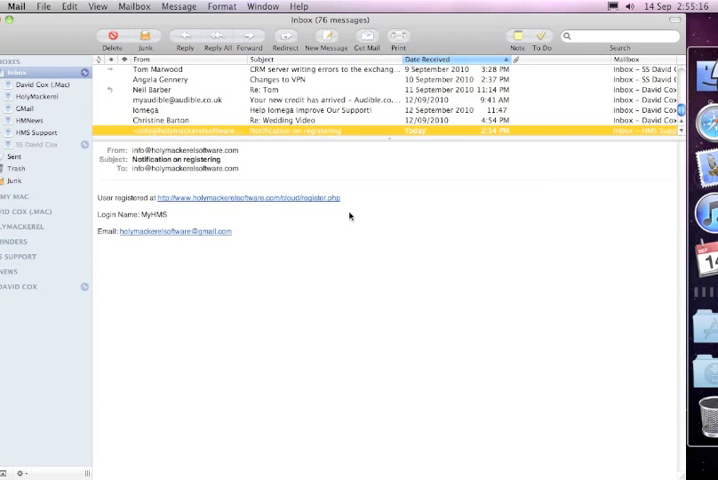
mouse_move(248, 218)
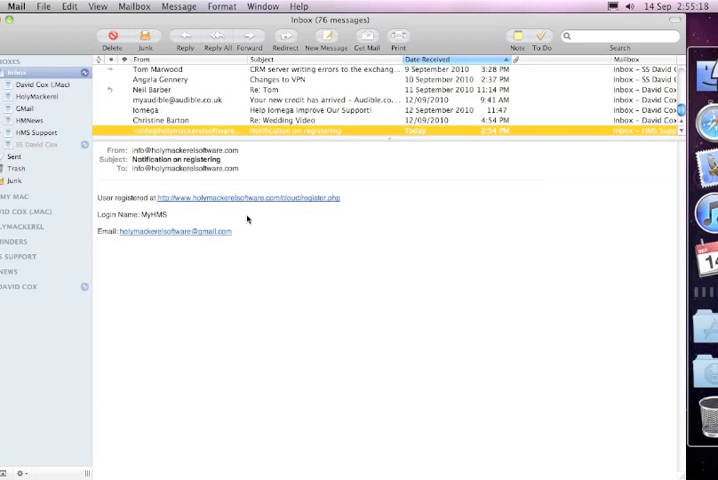
mouse_move(222, 212)
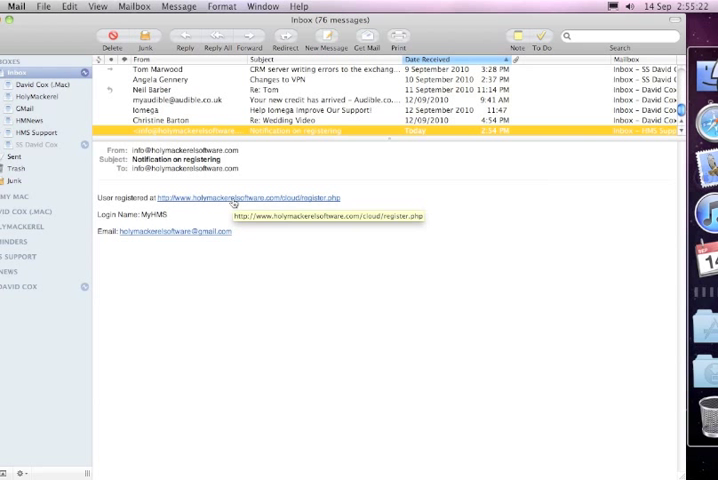
Follow the registration link from the notification email back to the site.
left_click(242, 196)
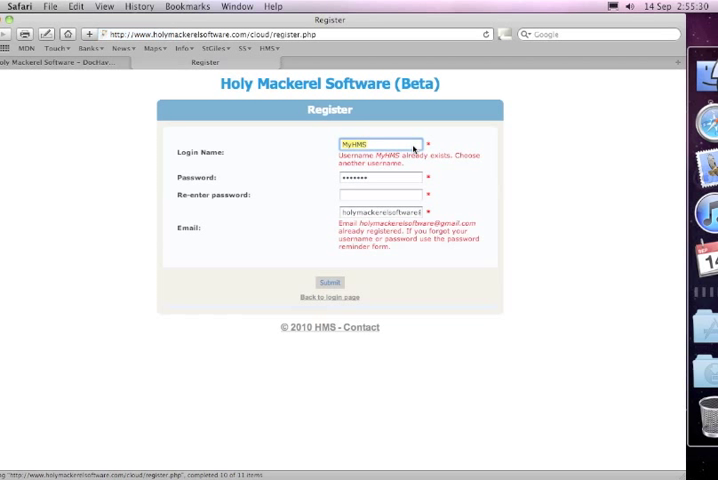
mouse_move(460, 148)
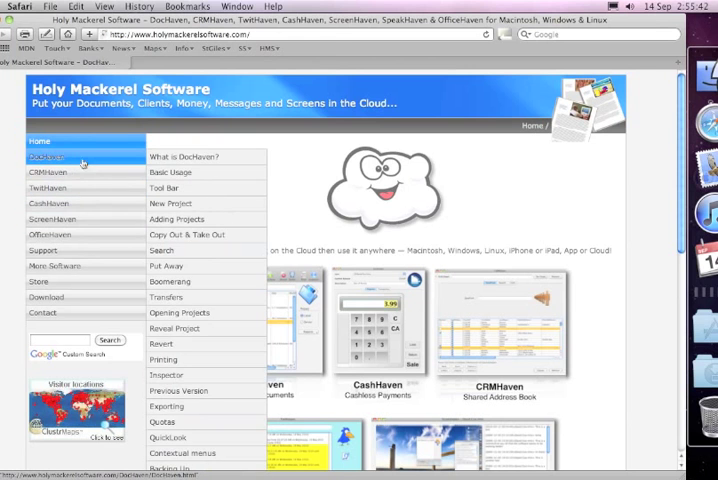
Browse the DocHaven page and the downloads list to get OfficeHaven for Macintosh.
left_click(184, 156)
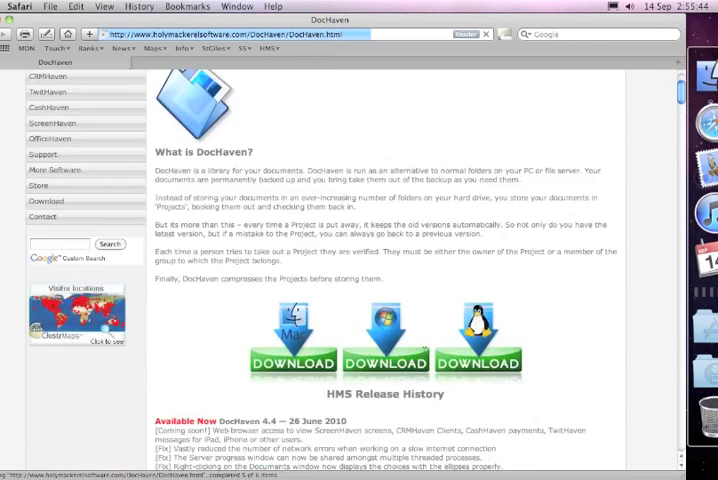
scroll("down", 3)
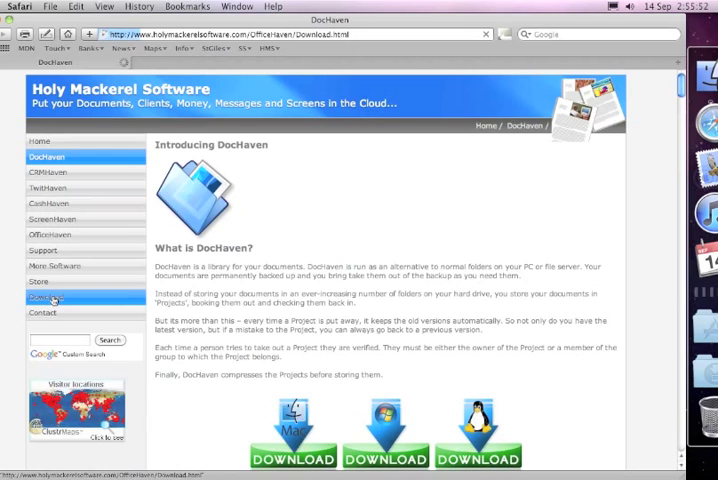
left_click(46, 298)
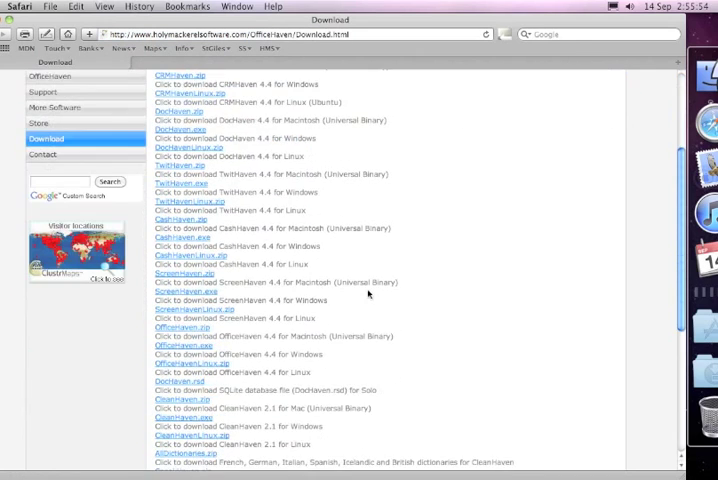
scroll("down", 3)
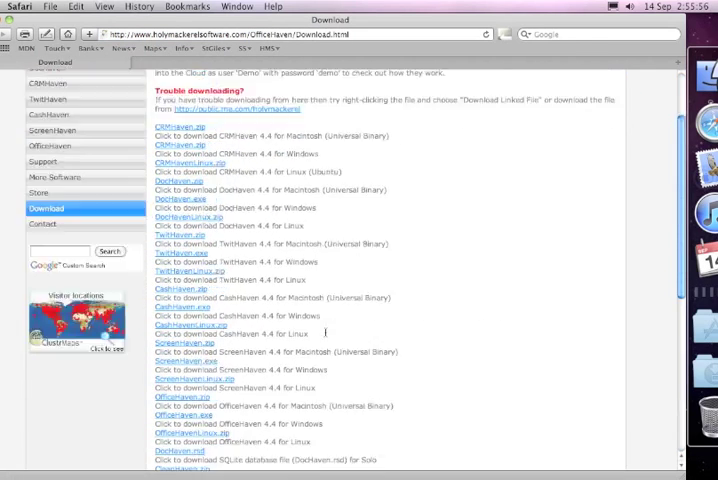
scroll("up", 3)
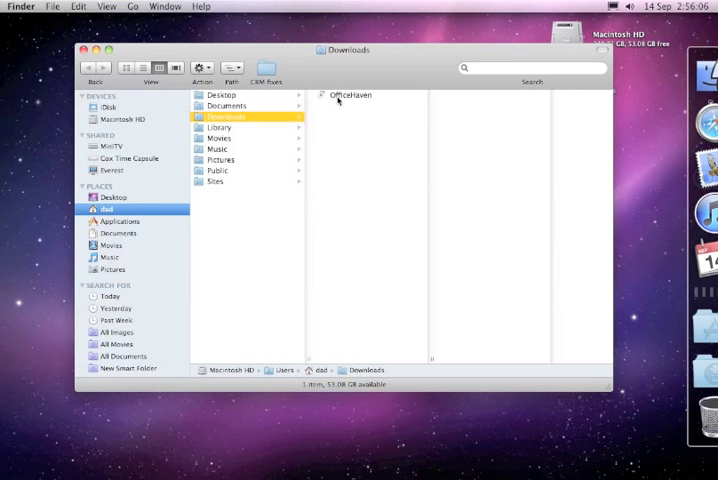
Copy the downloaded OfficeHaven to Applications, replacing the existing copy.
left_click(350, 94)
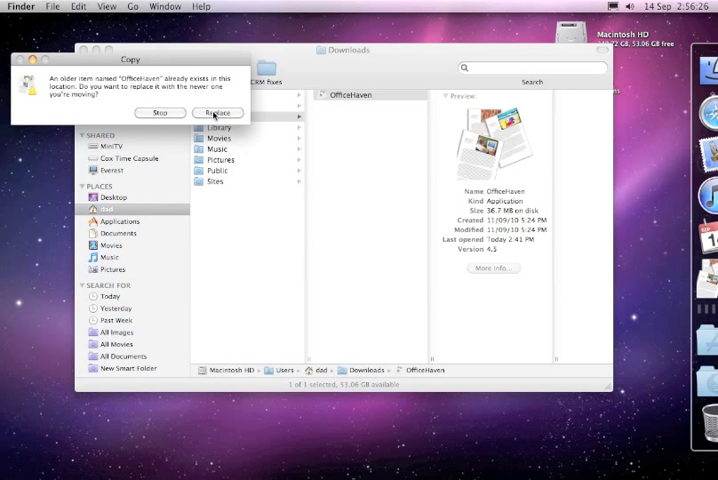
left_click(216, 112)
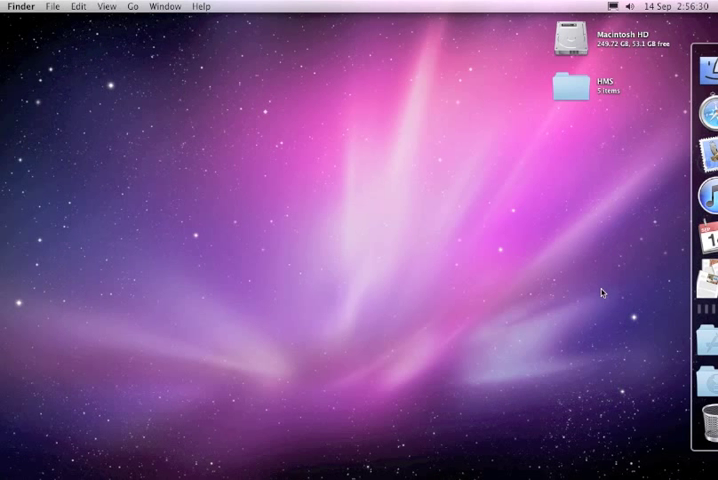
mouse_move(710, 276)
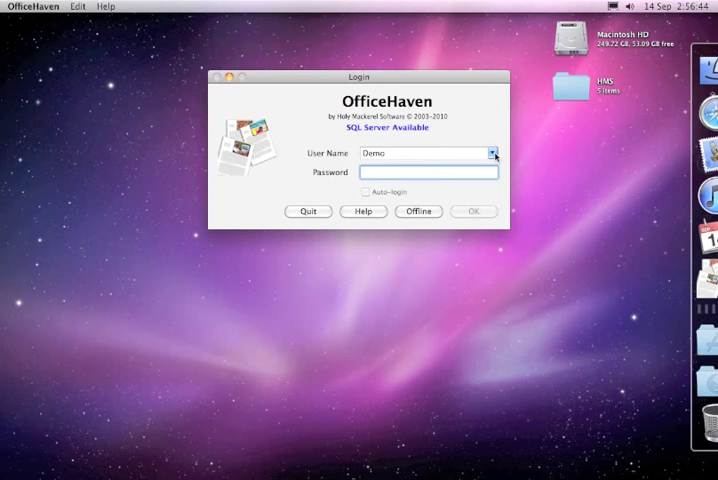
Choose the registered user name and enter its password.
left_click(492, 152)
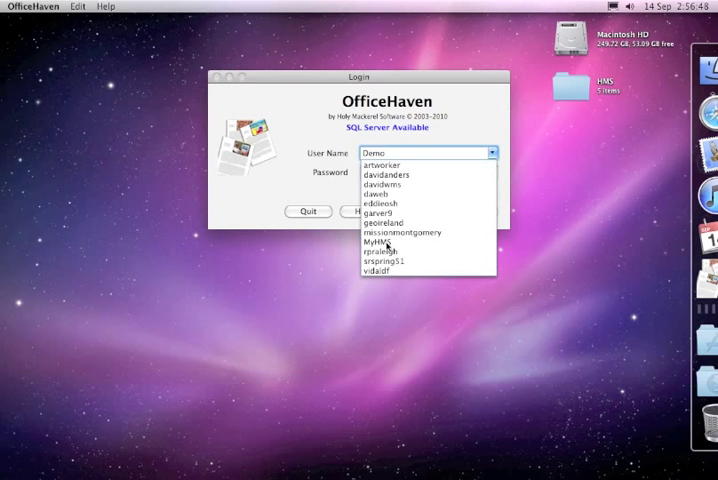
left_click(378, 240)
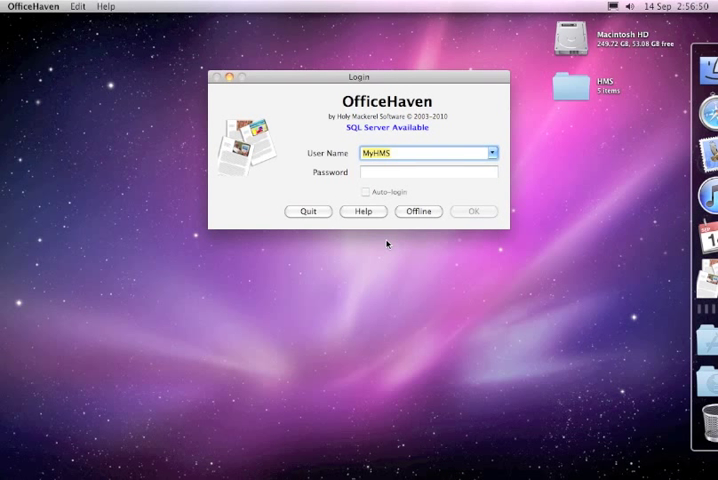
left_click(428, 172)
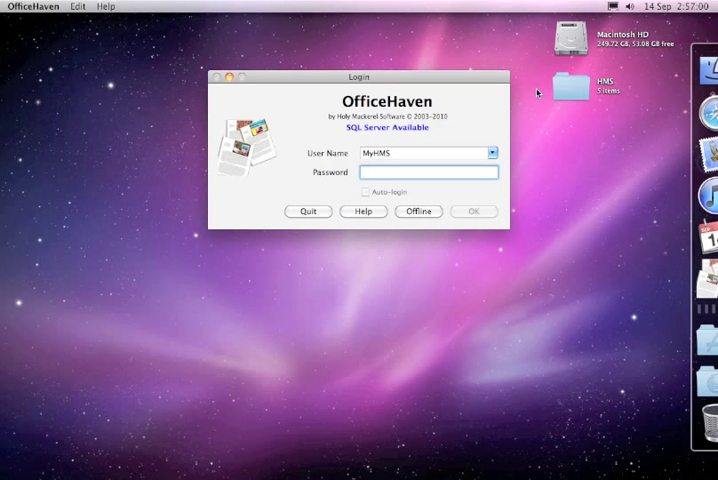
left_click(428, 172)
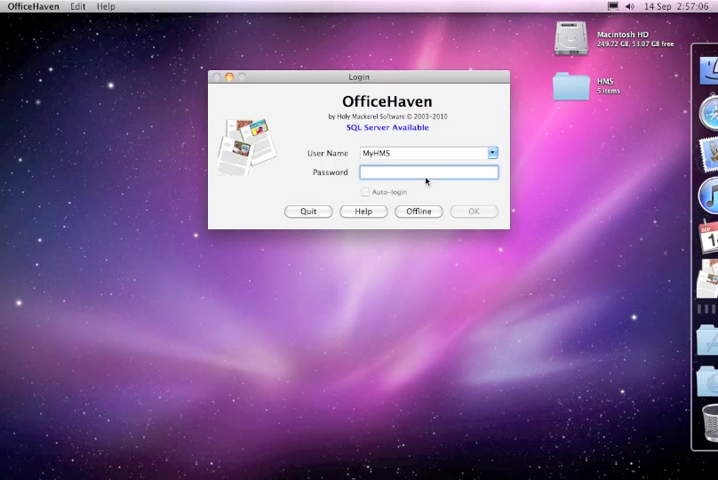
type("••••")
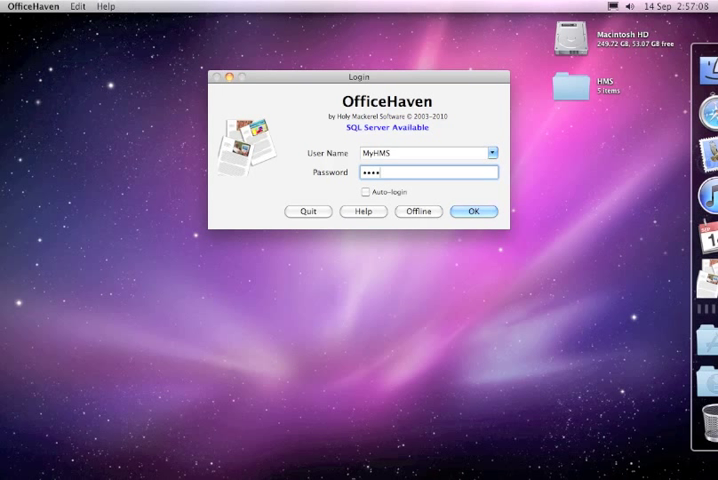
type("••")
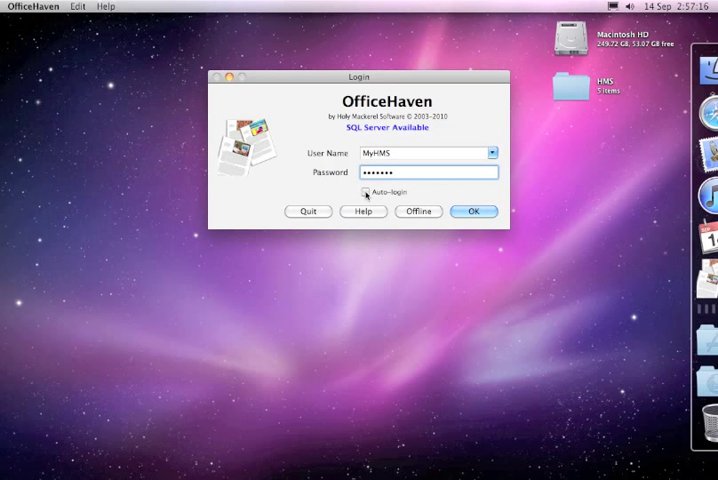
Toggle automatic login on and back off, then log in to the menu window.
left_click(366, 192)
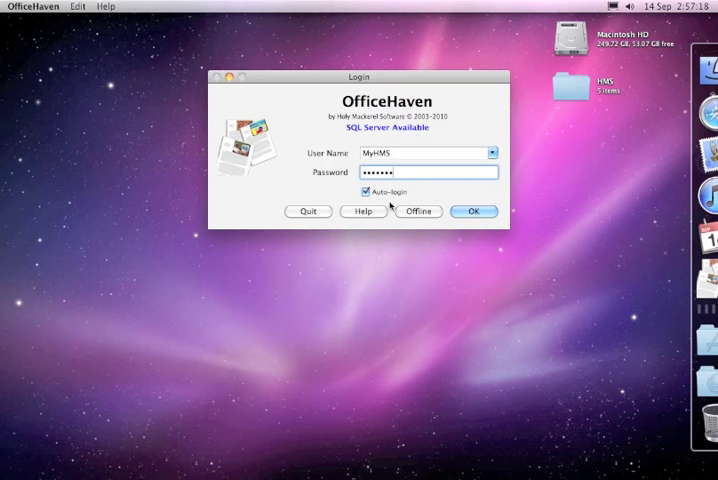
mouse_move(380, 162)
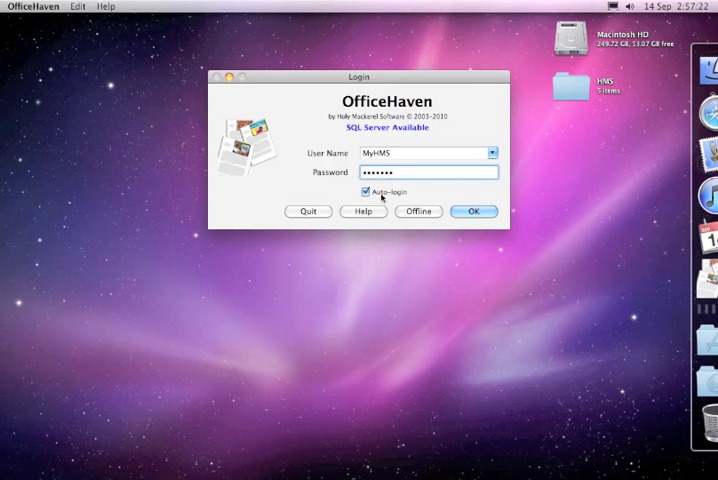
left_click(364, 192)
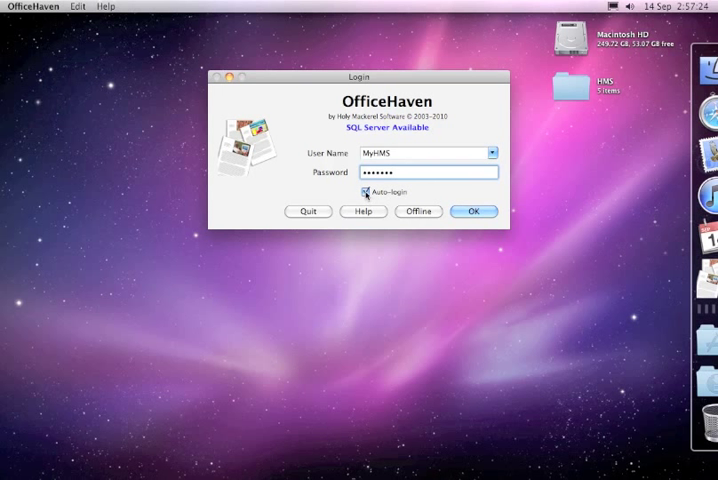
left_click(364, 192)
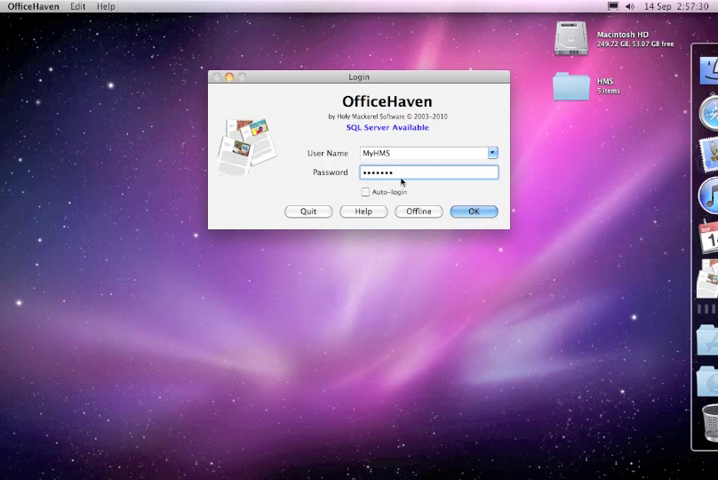
left_click(474, 212)
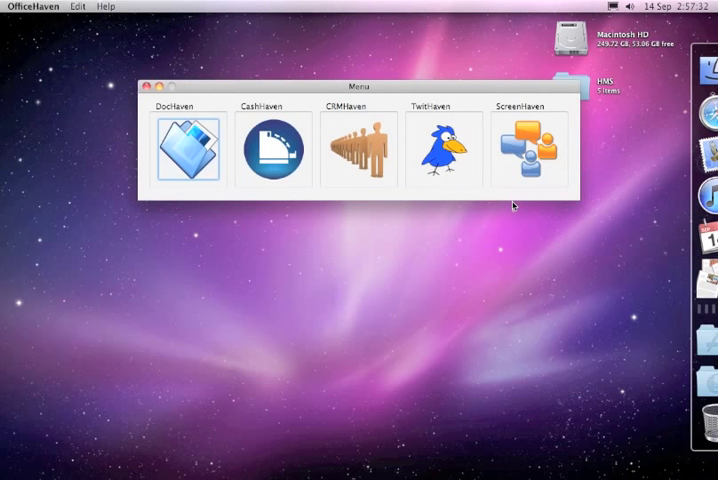
mouse_move(336, 202)
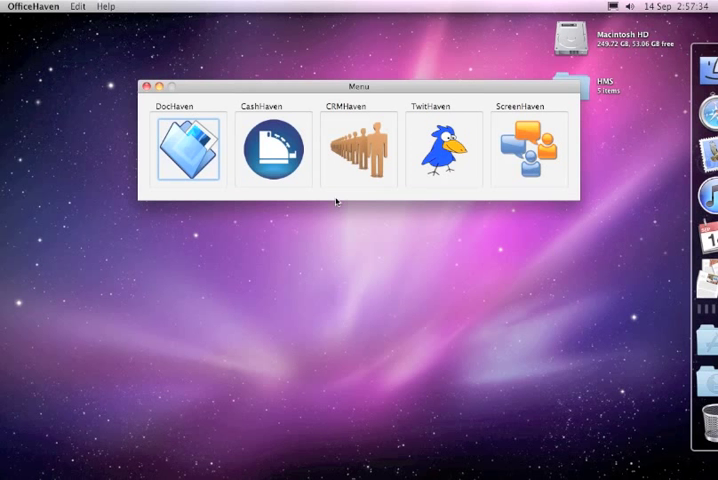
mouse_move(384, 120)
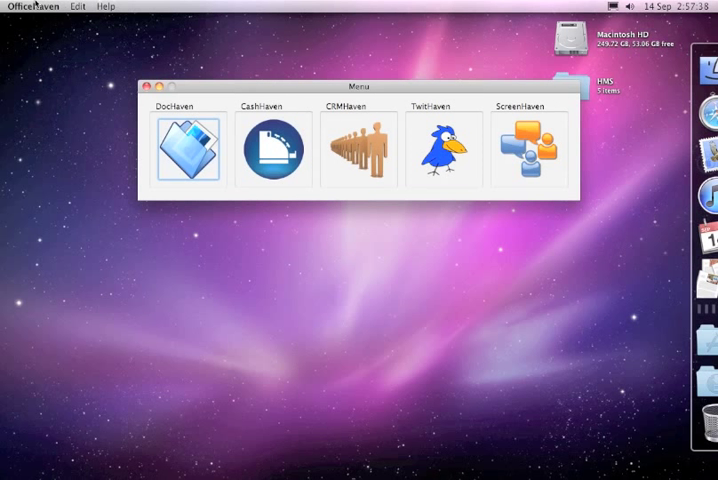
left_click(32, 6)
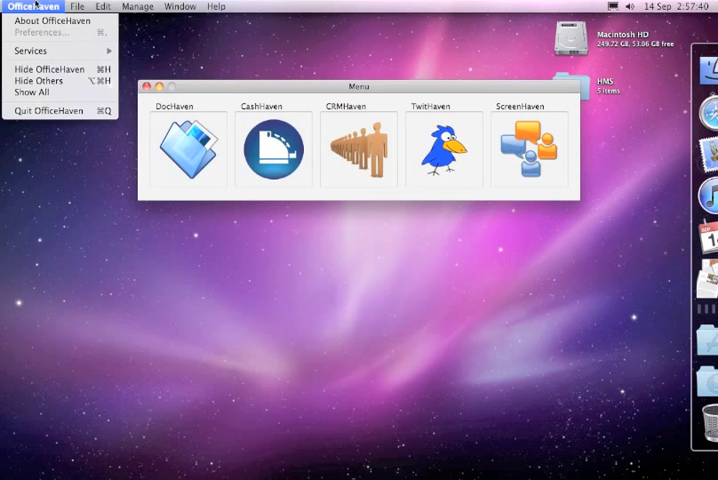
left_click(308, 226)
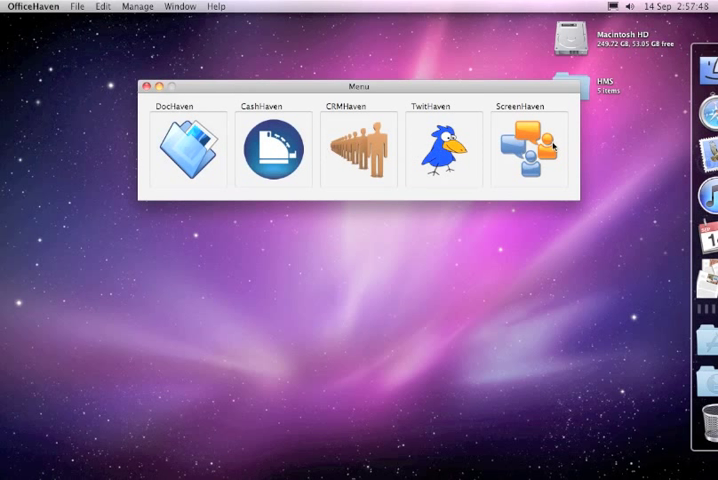
mouse_move(228, 146)
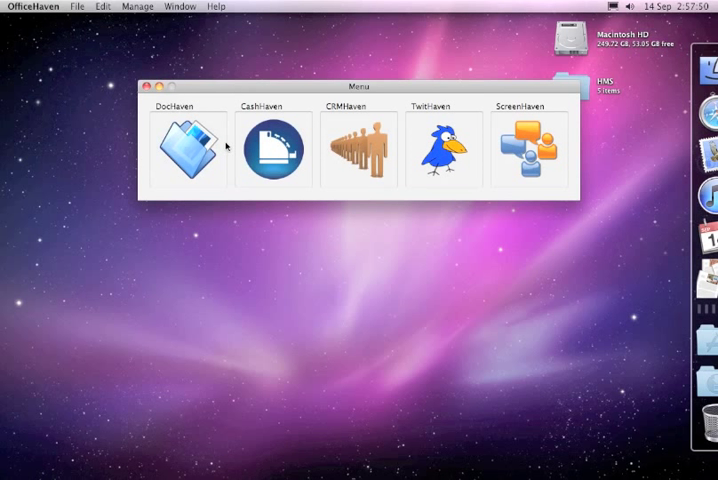
left_click(32, 6)
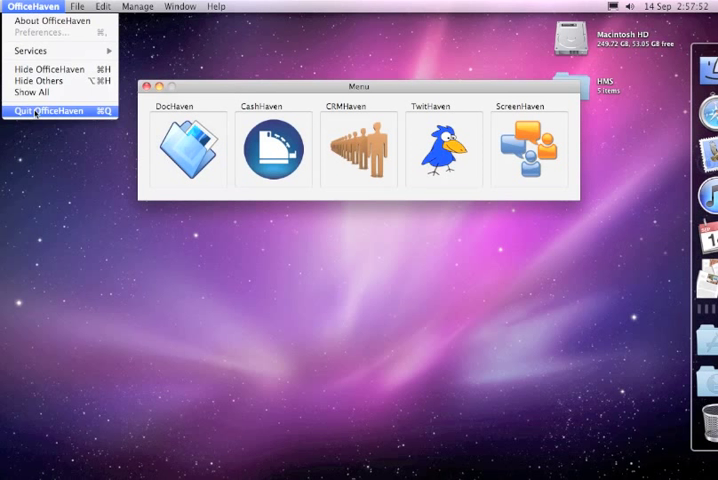